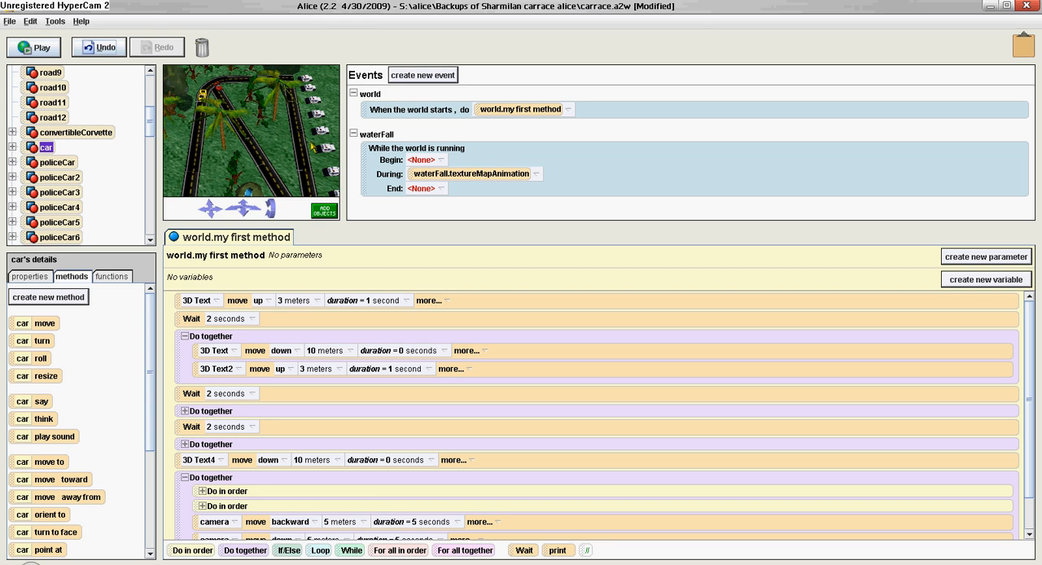
{"action": "mouse_move", "coordinate": [248, 316]}
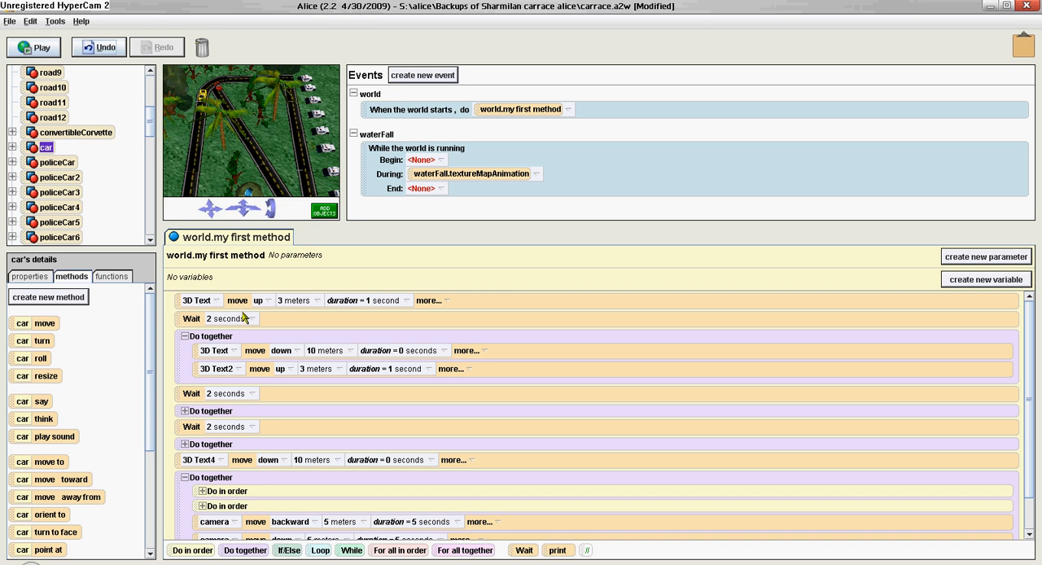
{"action": "mouse_move", "coordinate": [1020, 338]}
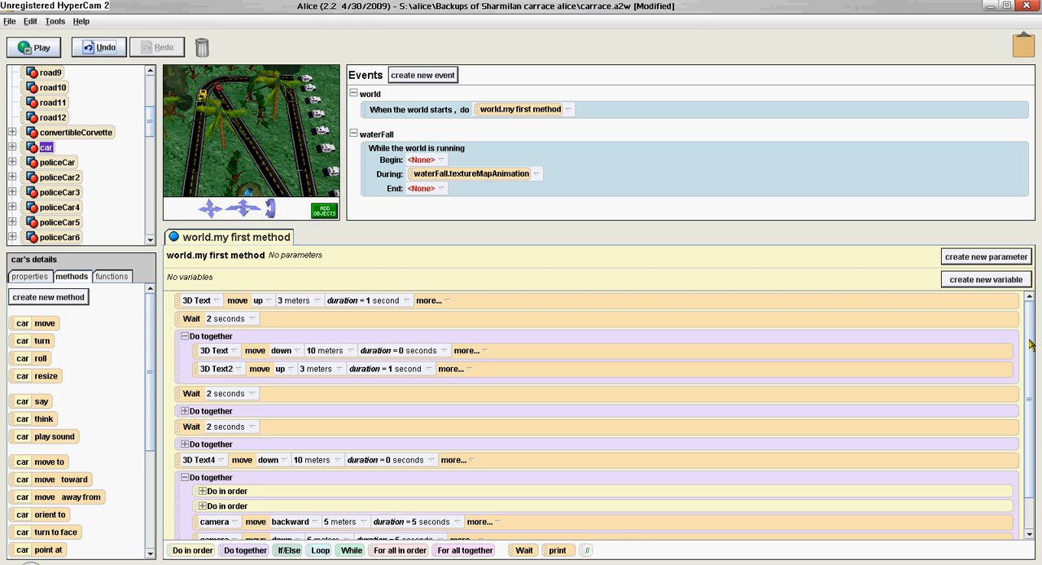
{"action": "mouse_move", "coordinate": [1026, 340]}
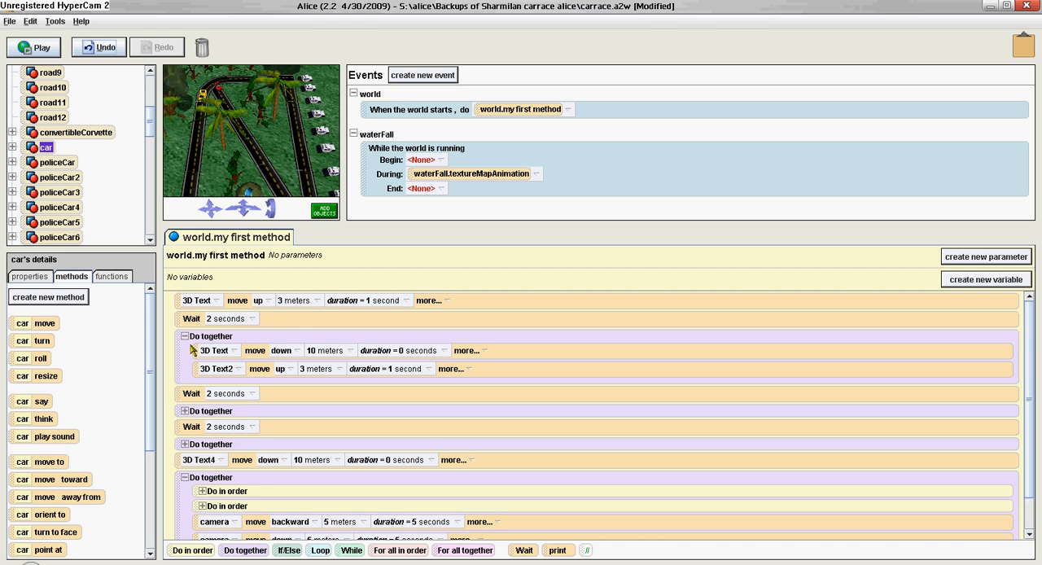
{"action": "mouse_move", "coordinate": [230, 350]}
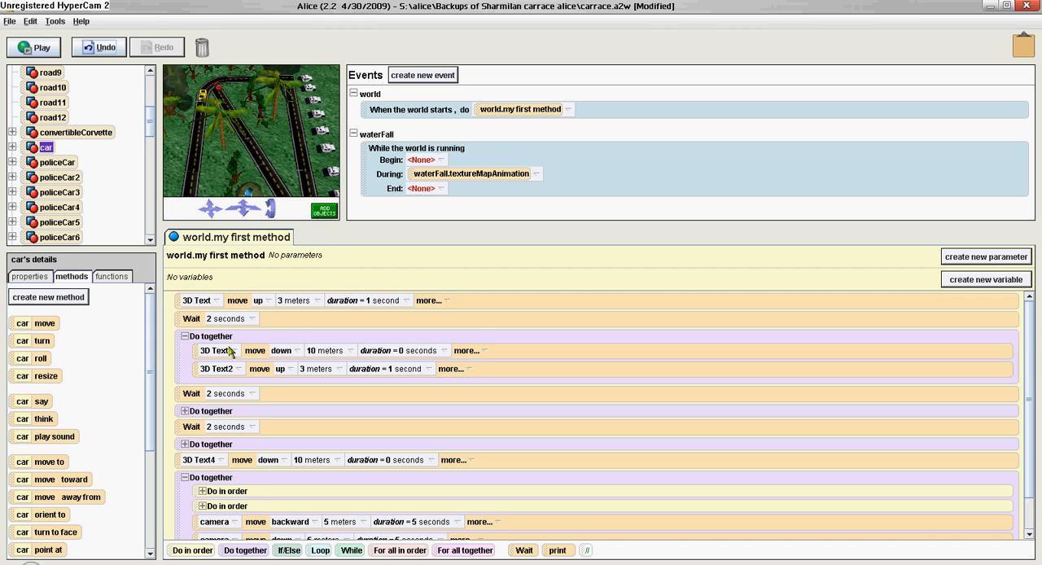
{"action": "mouse_move", "coordinate": [199, 318]}
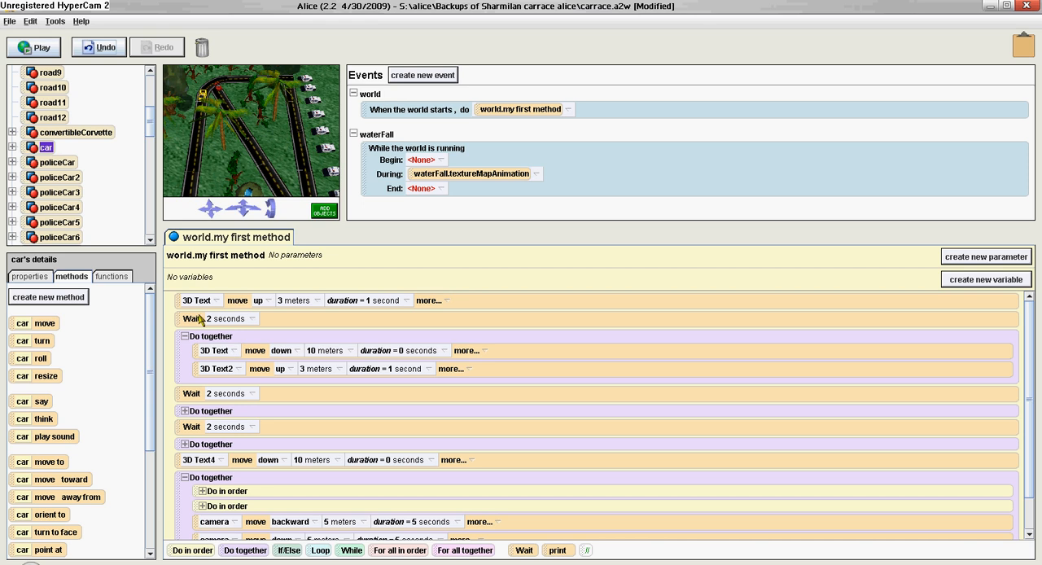
{"action": "mouse_move", "coordinate": [431, 328]}
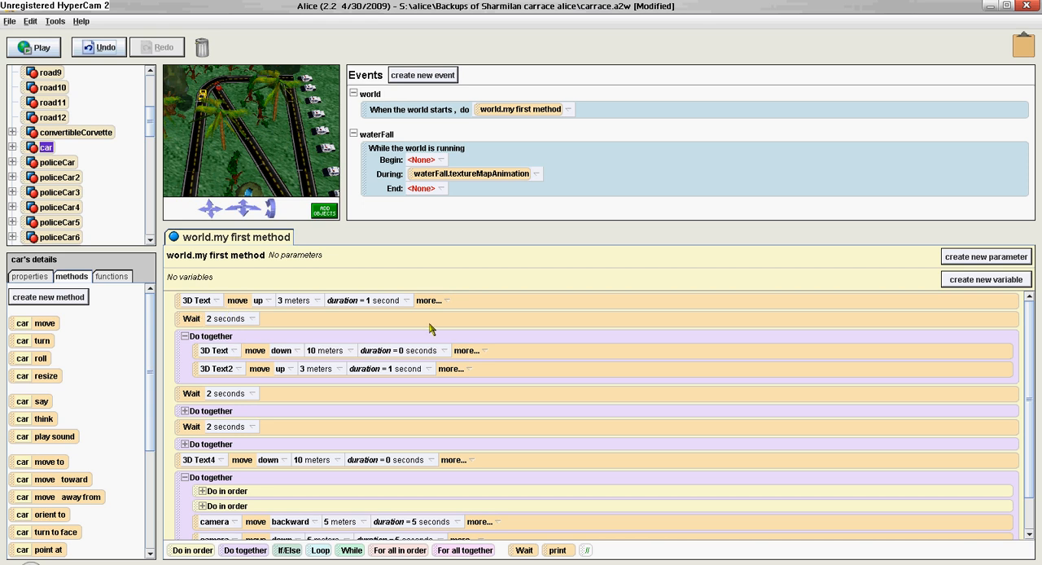
{"action": "mouse_move", "coordinate": [1033, 369]}
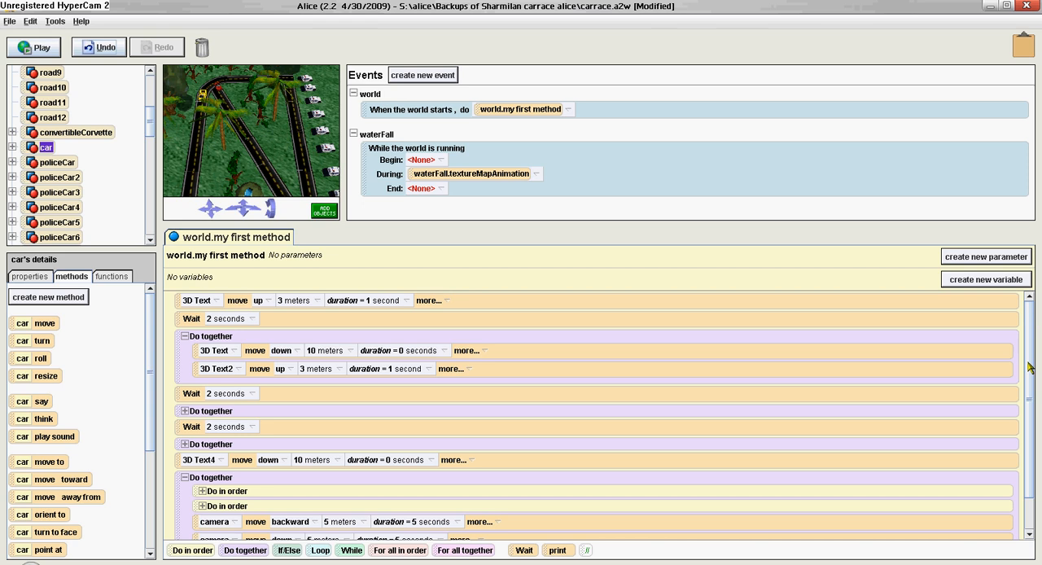
Scroll the method editor to the convertibleCorvette moves toward rock2 and rock3
{"action": "scroll", "scroll_direction": "down", "scroll_amount": 3}
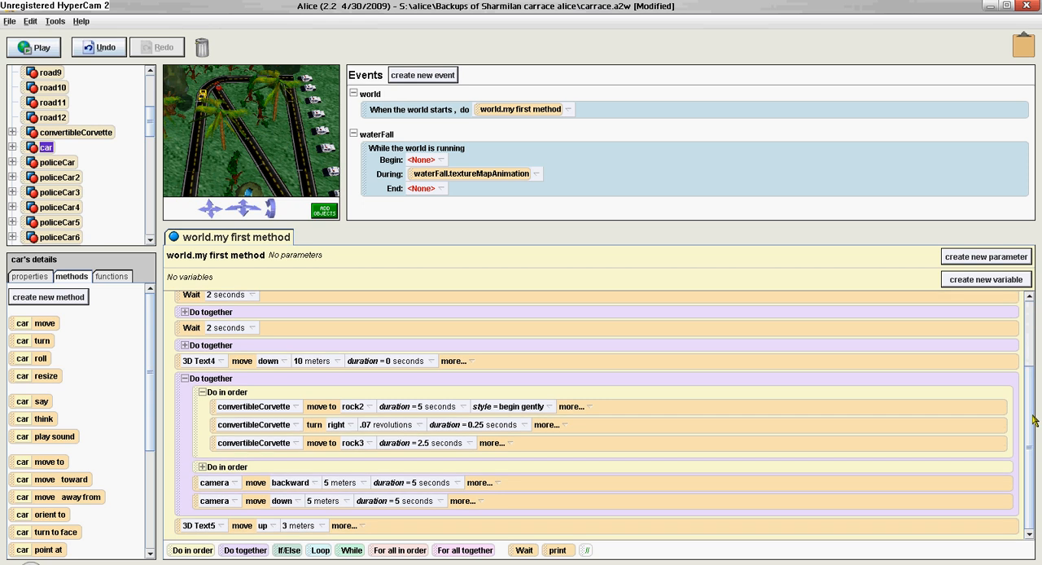
{"action": "mouse_move", "coordinate": [216, 419]}
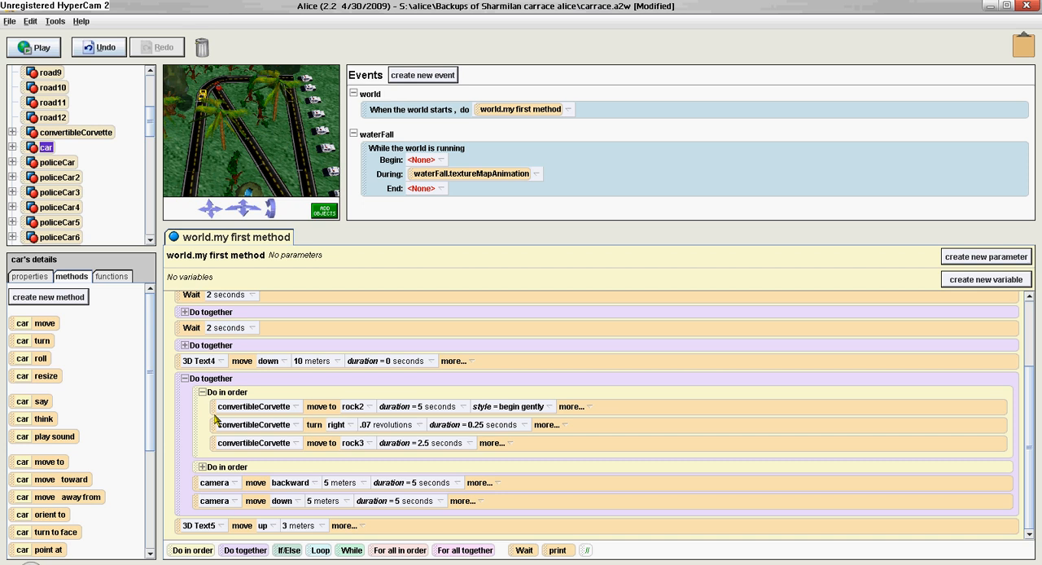
{"action": "mouse_move", "coordinate": [36, 46]}
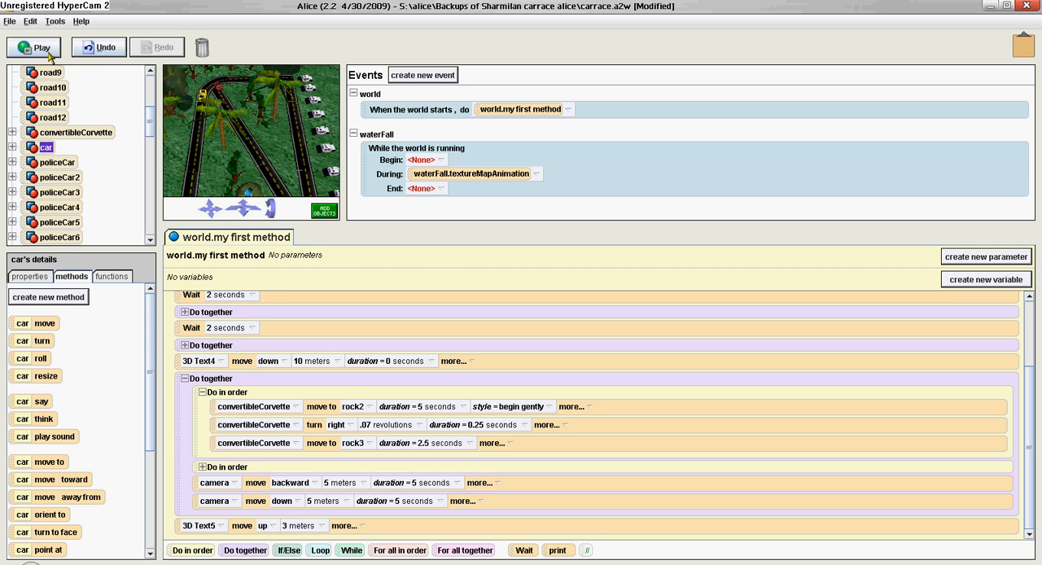
Play the car-race world and watch it run until 'Red car won' appears
{"action": "left_click", "coordinate": [34, 46]}
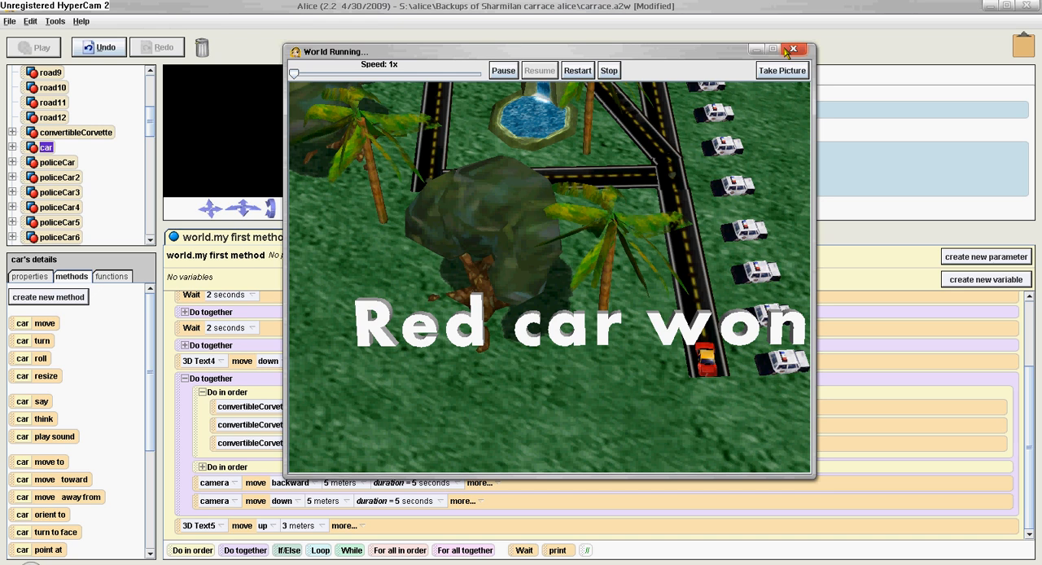
{"action": "mouse_move", "coordinate": [811, 53]}
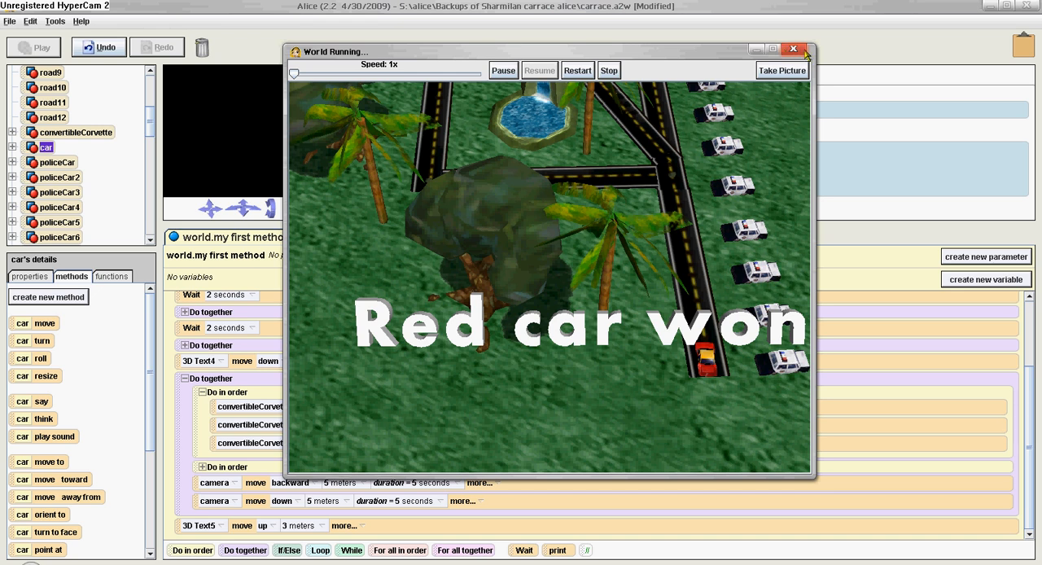
{"action": "mouse_move", "coordinate": [698, 171]}
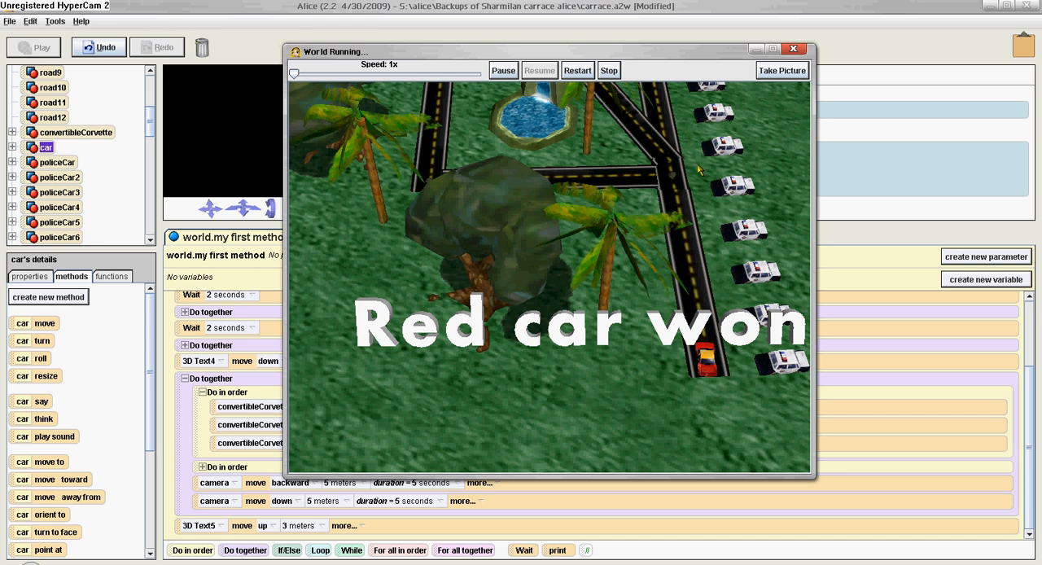
{"action": "mouse_move", "coordinate": [700, 251]}
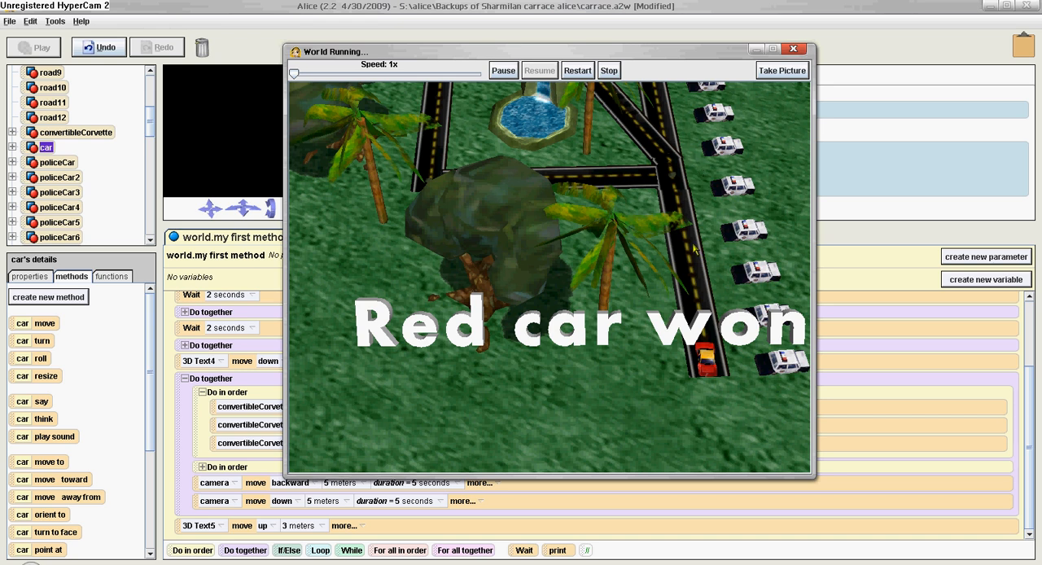